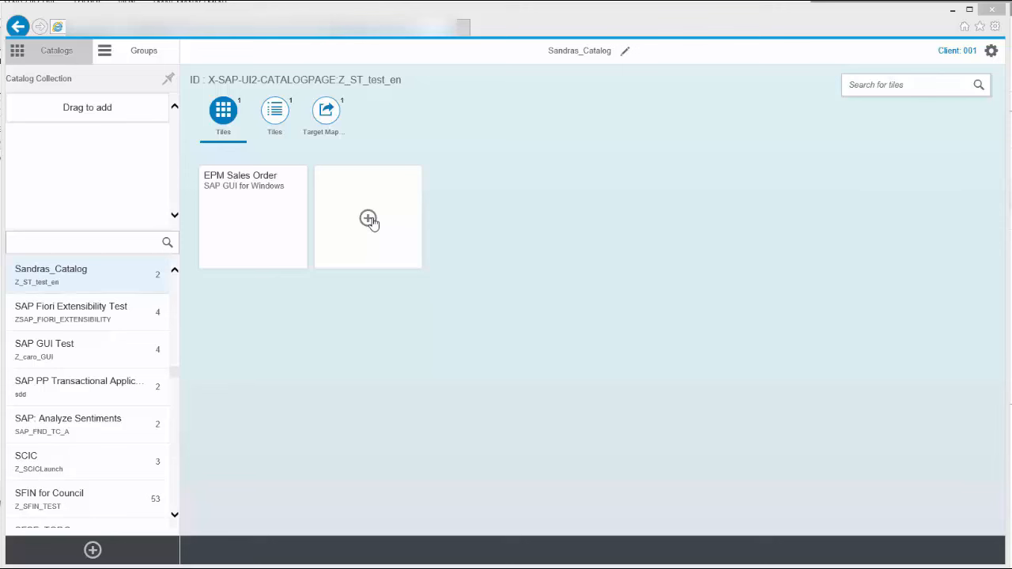
Switch Sandras_Catalog to the Tiles list view showing semantic object, action and target URL
left_click(275, 110)
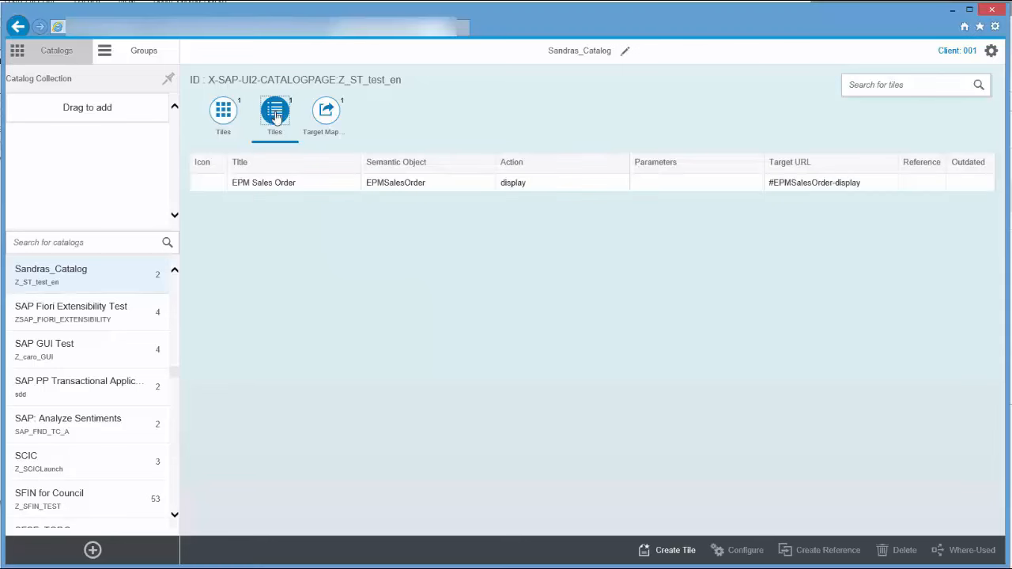
Select the EPM Sales Order tile and open its target mapping configuration
left_click(744, 550)
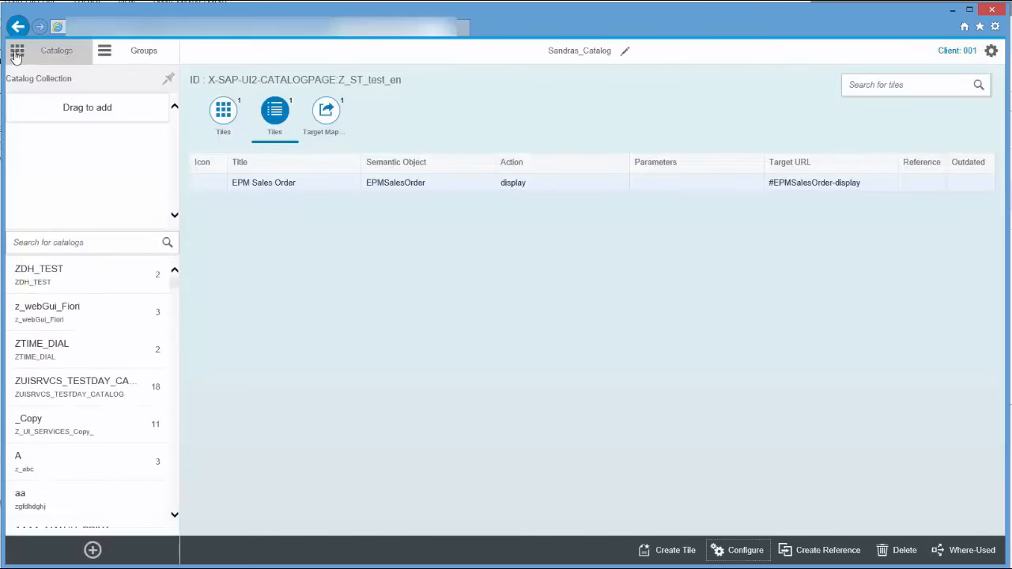
left_click(736, 550)
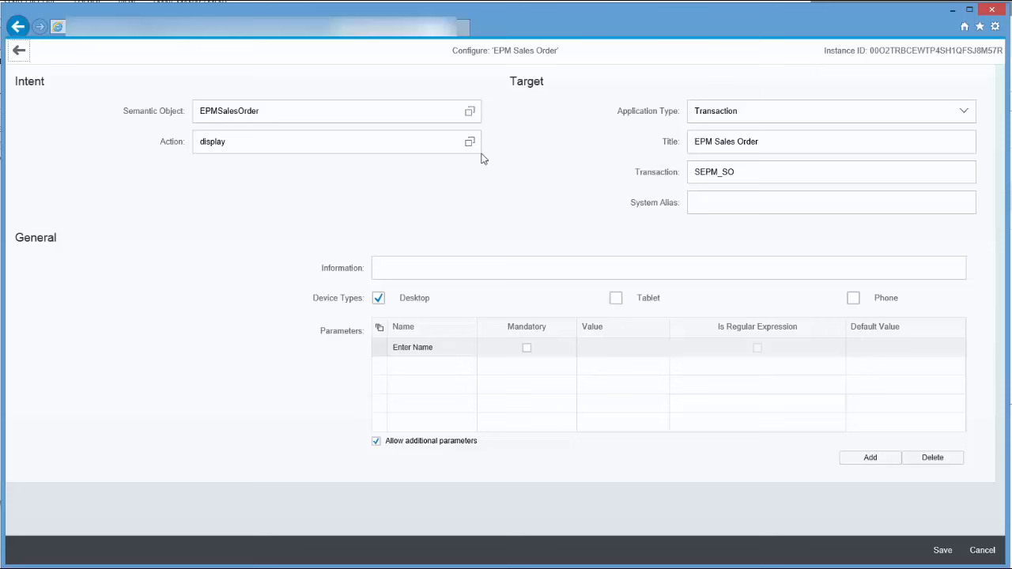
Confirm the Transaction application type targeting SEPM_SO, then switch to SAP Business Client
left_click(336, 110)
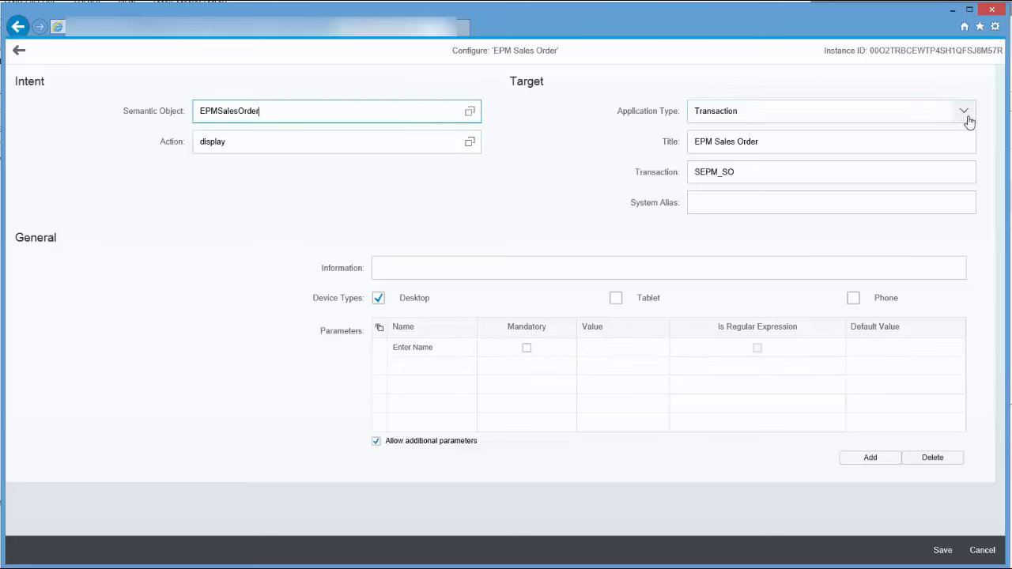
left_click(964, 111)
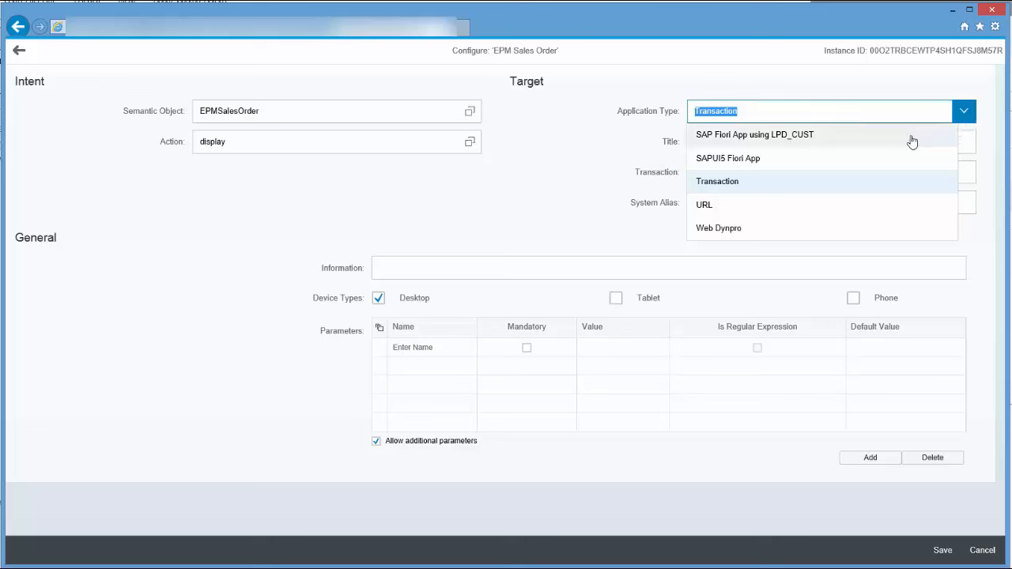
mouse_move(937, 125)
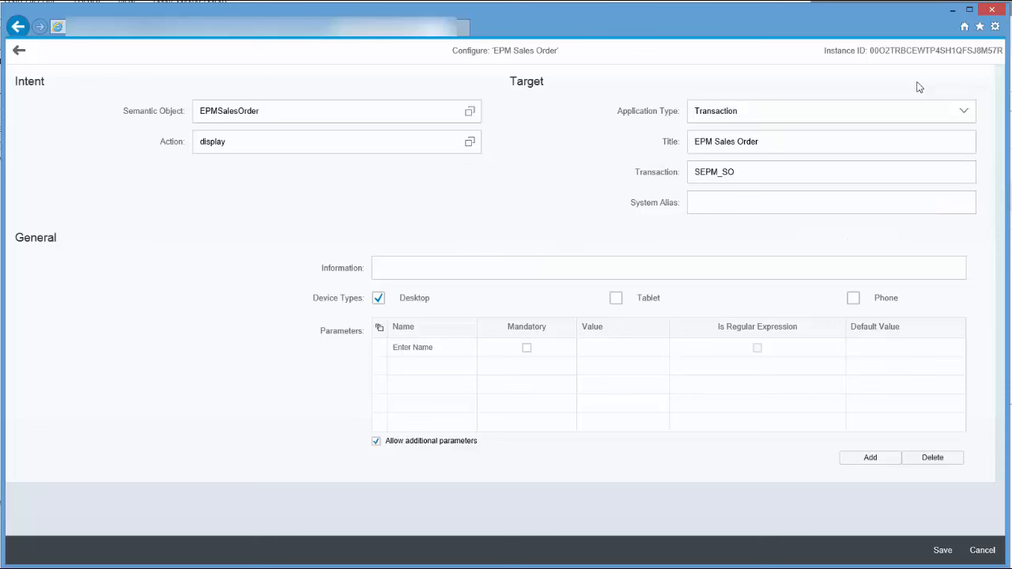
left_click(616, 298)
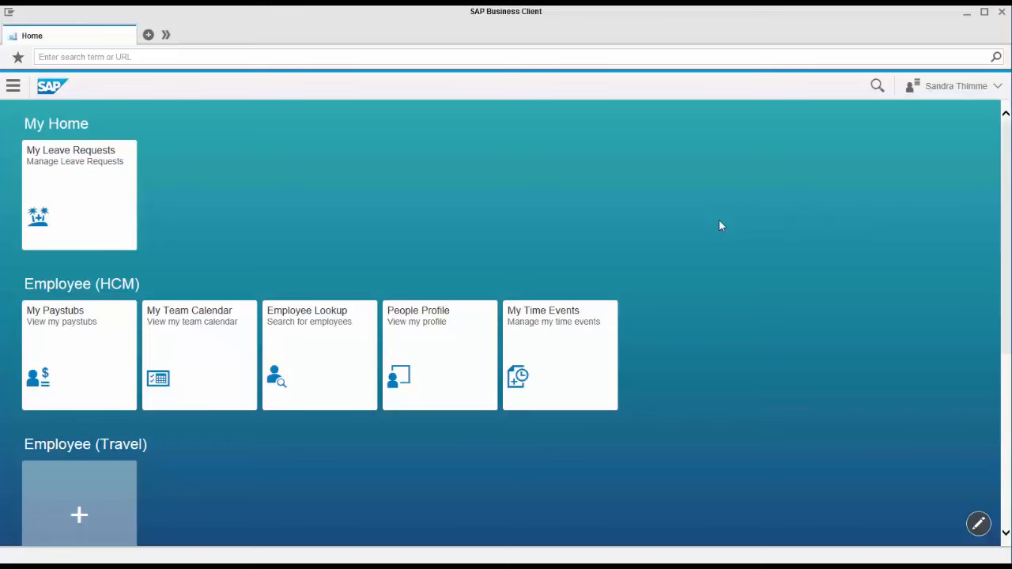
Open the Tile Catalog from the launchpad side menu
left_click(13, 85)
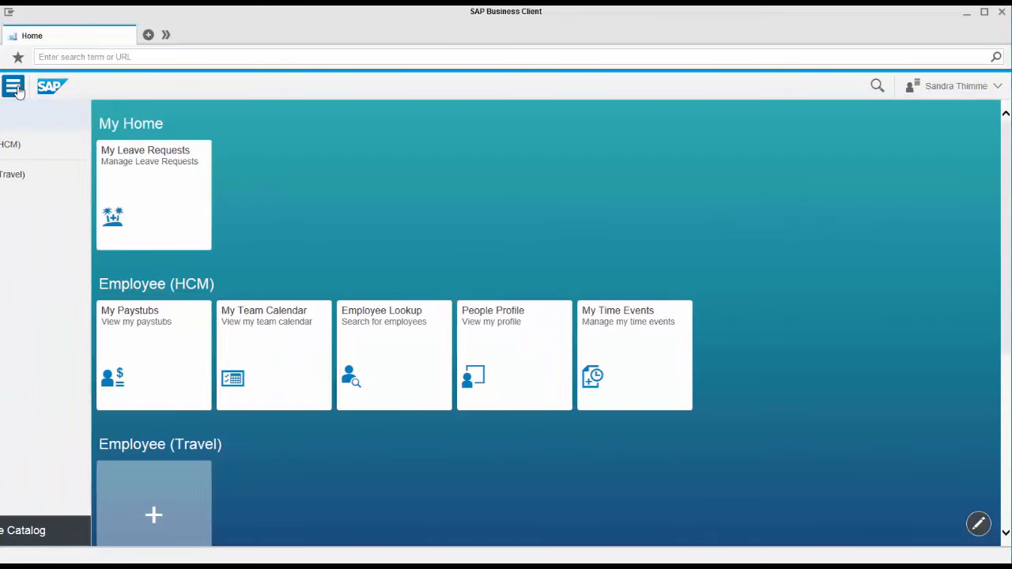
left_click(14, 85)
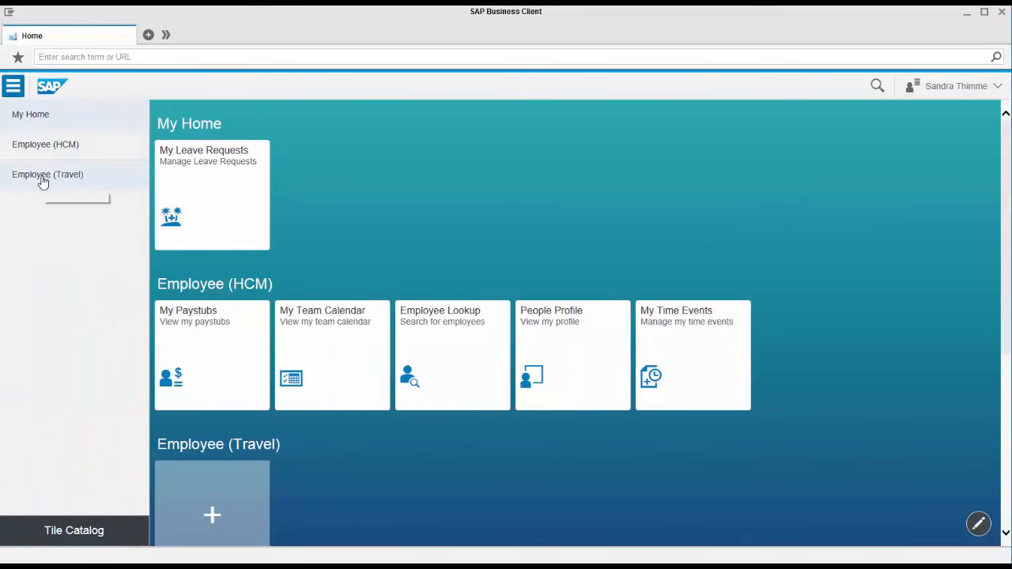
mouse_move(46, 174)
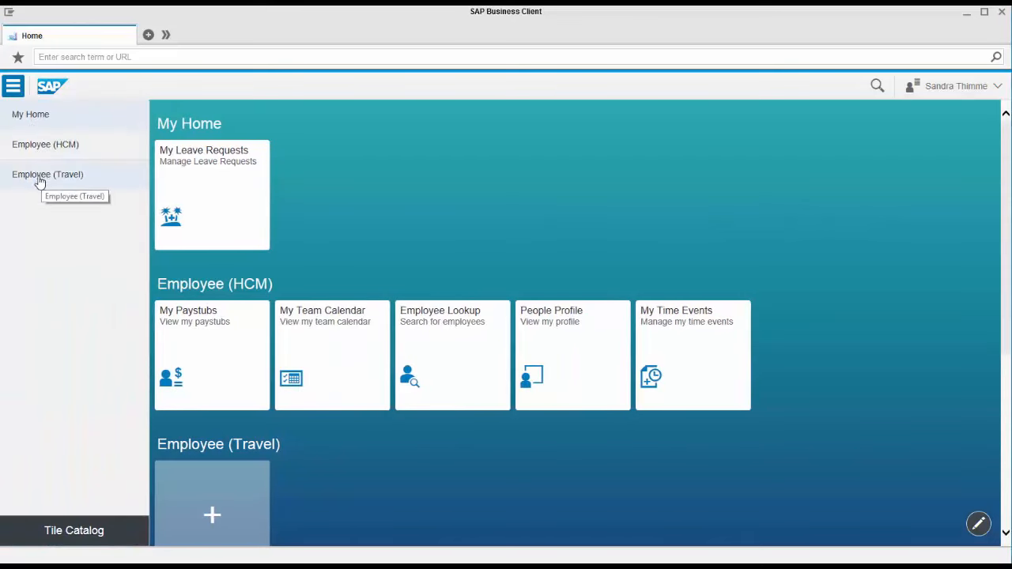
left_click(74, 531)
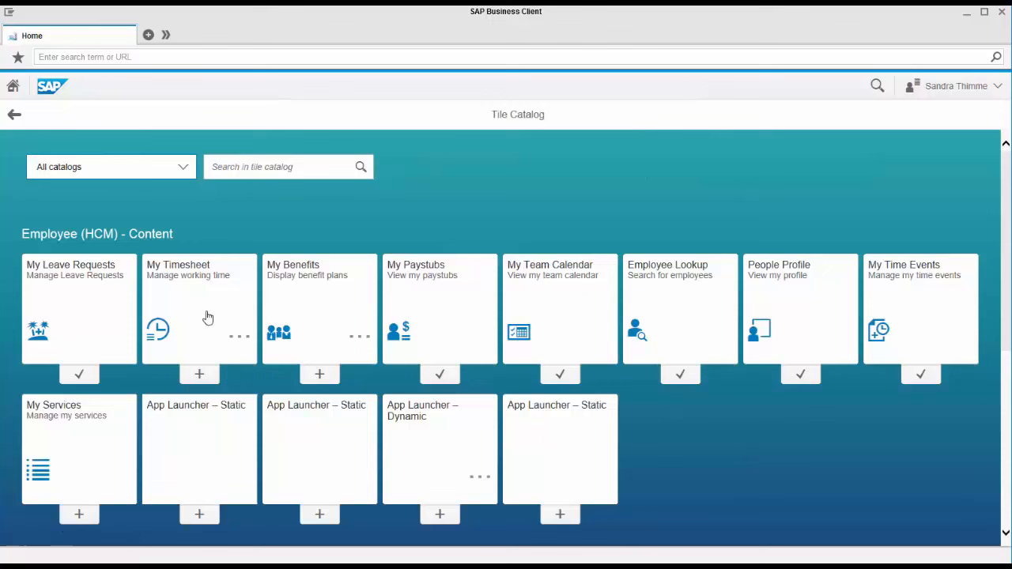
Add Sandras_Catalog's EPM Sales Order tile to My Home and return to Home
left_click(183, 167)
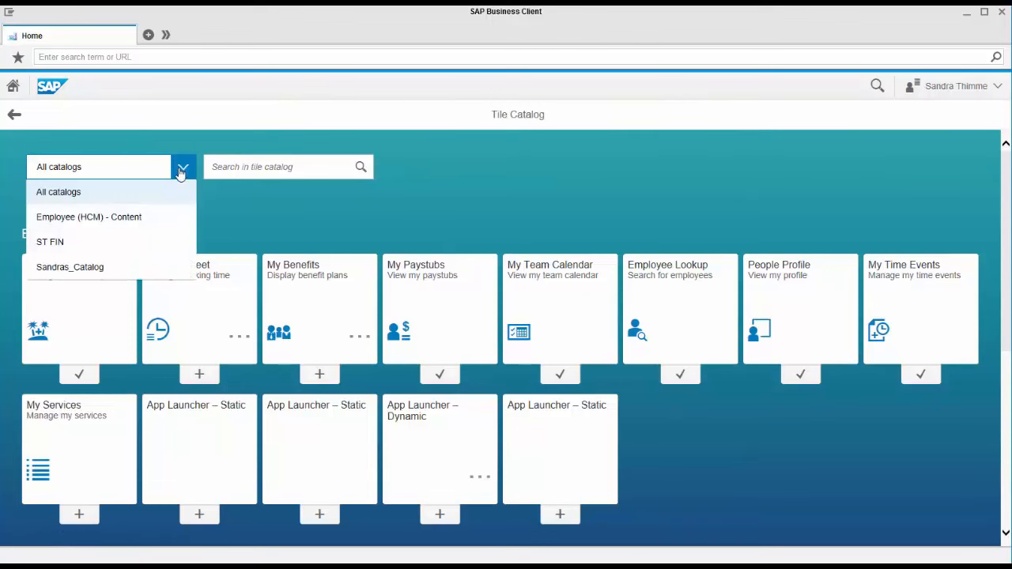
left_click(69, 267)
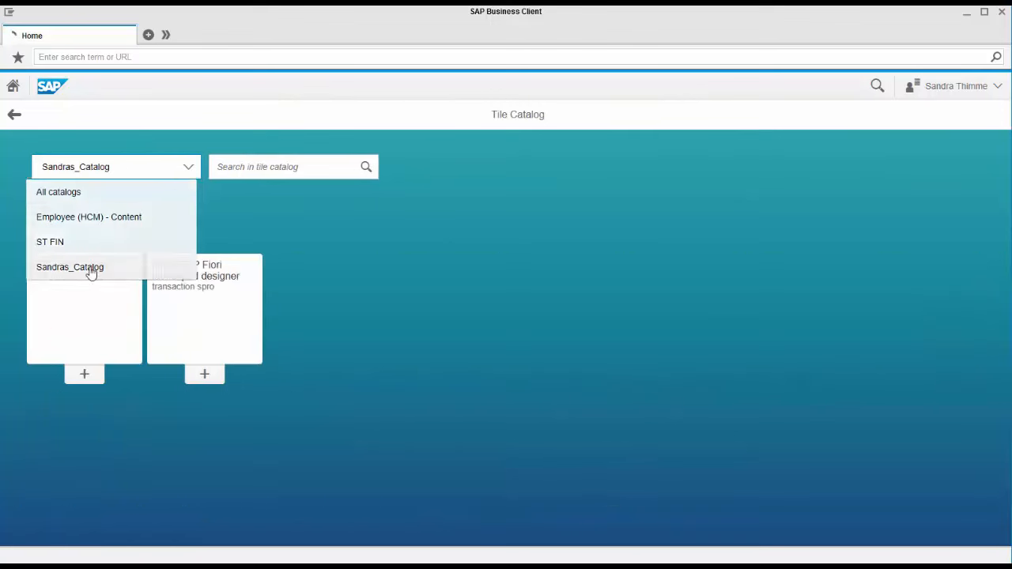
left_click(69, 267)
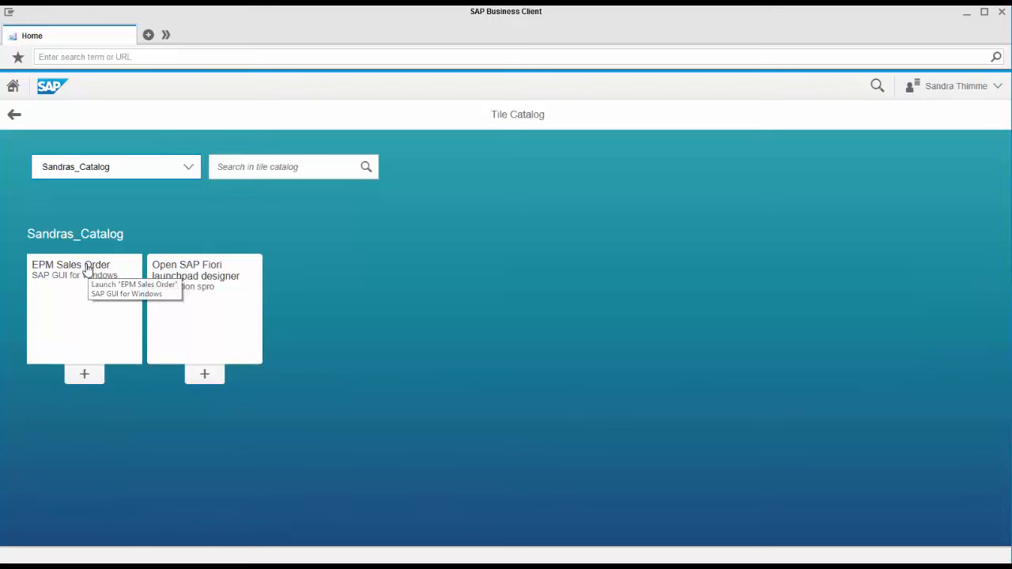
mouse_move(107, 296)
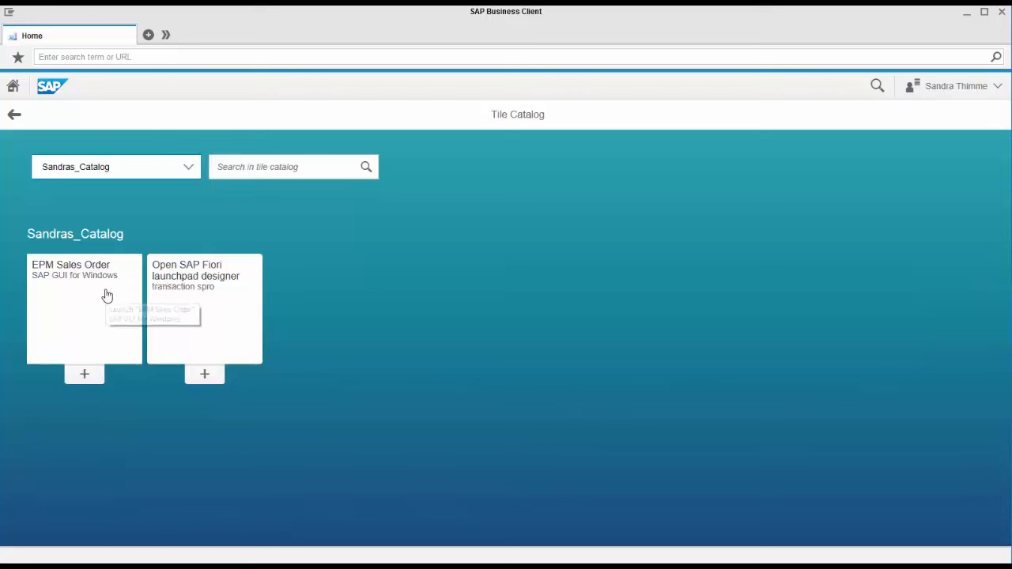
left_click(84, 373)
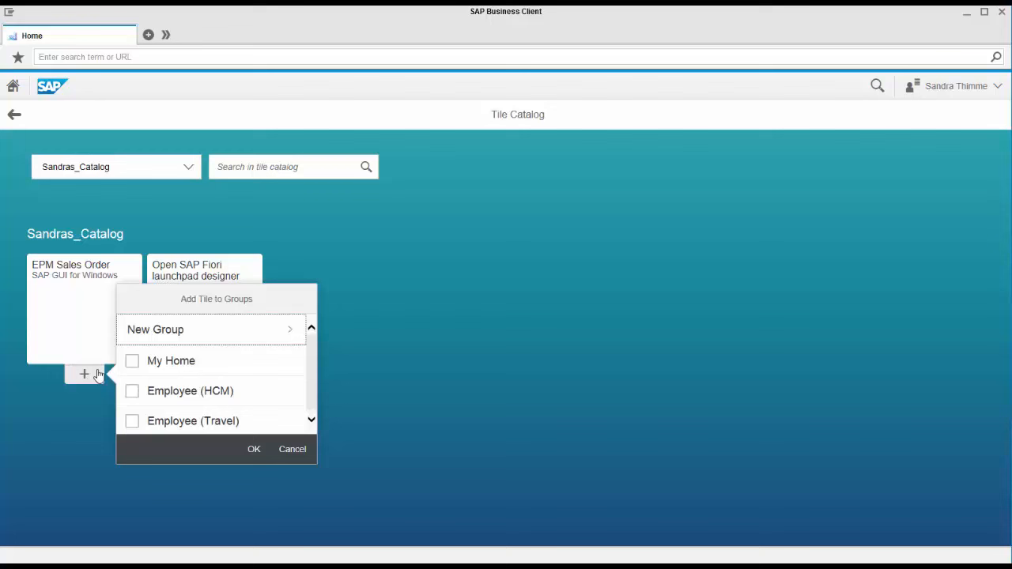
left_click(132, 360)
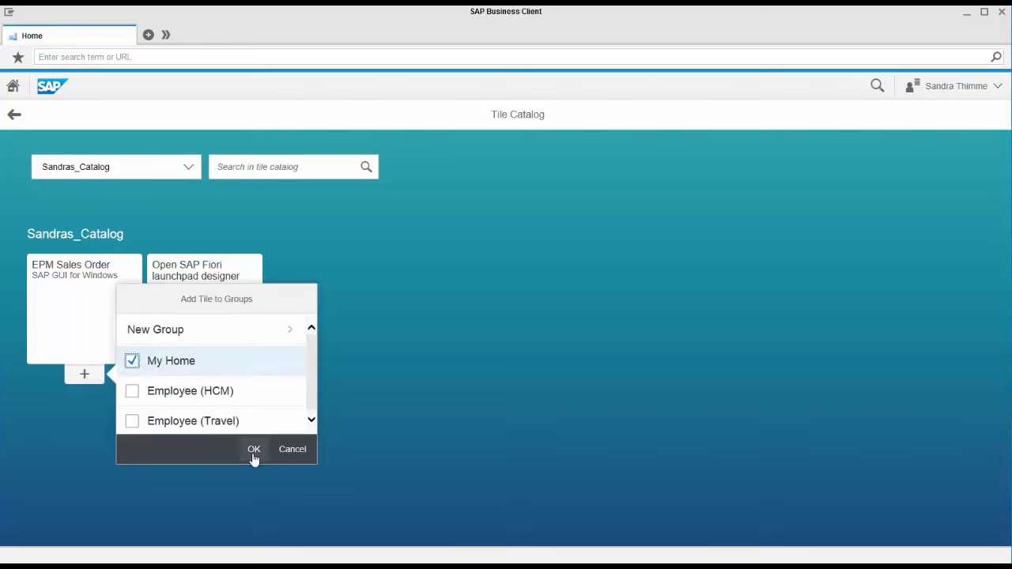
left_click(254, 449)
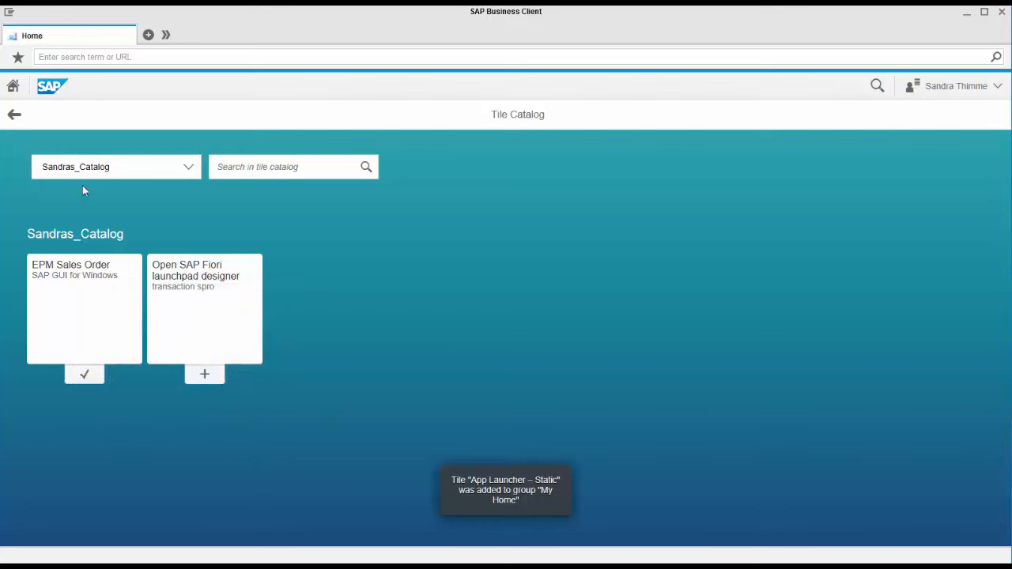
left_click(13, 115)
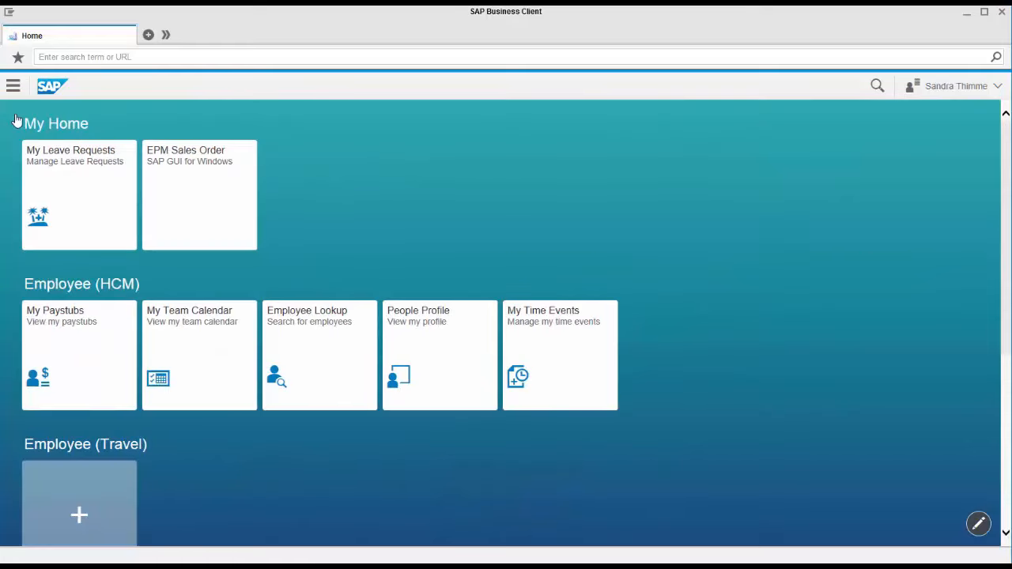
mouse_move(190, 195)
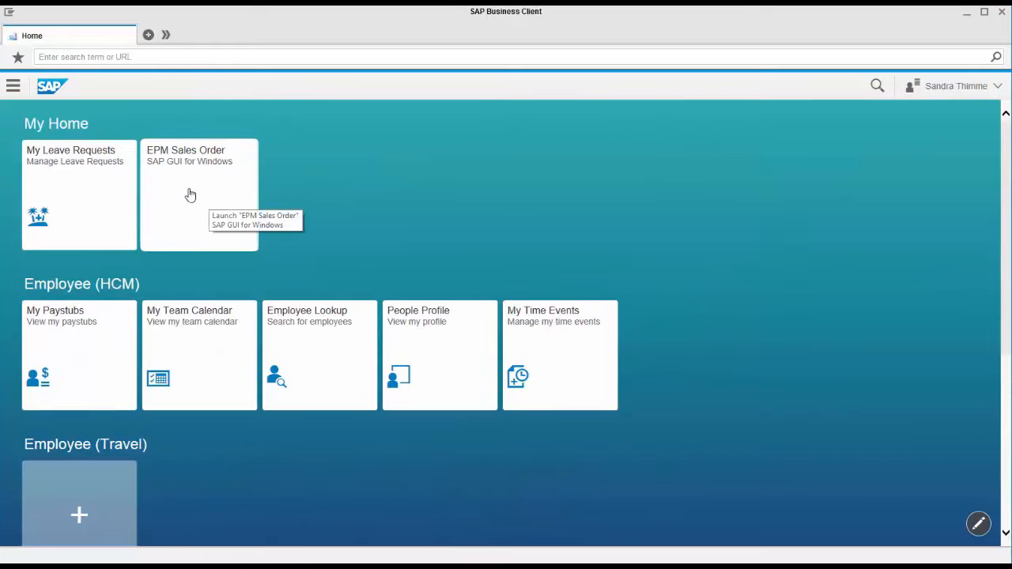
Launch EPM Sales Order and display sales order 500000000
left_click(198, 195)
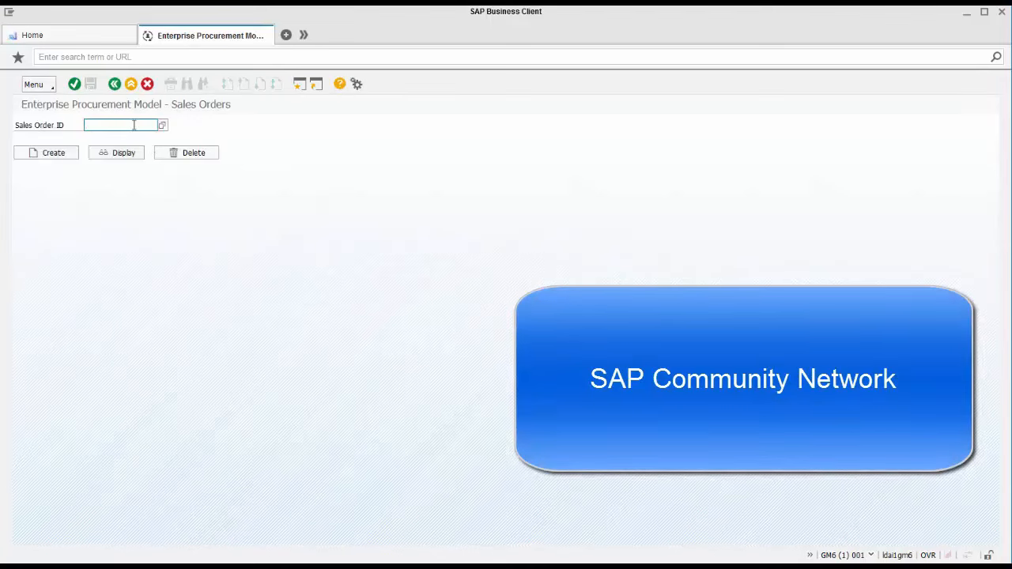
type("500000000")
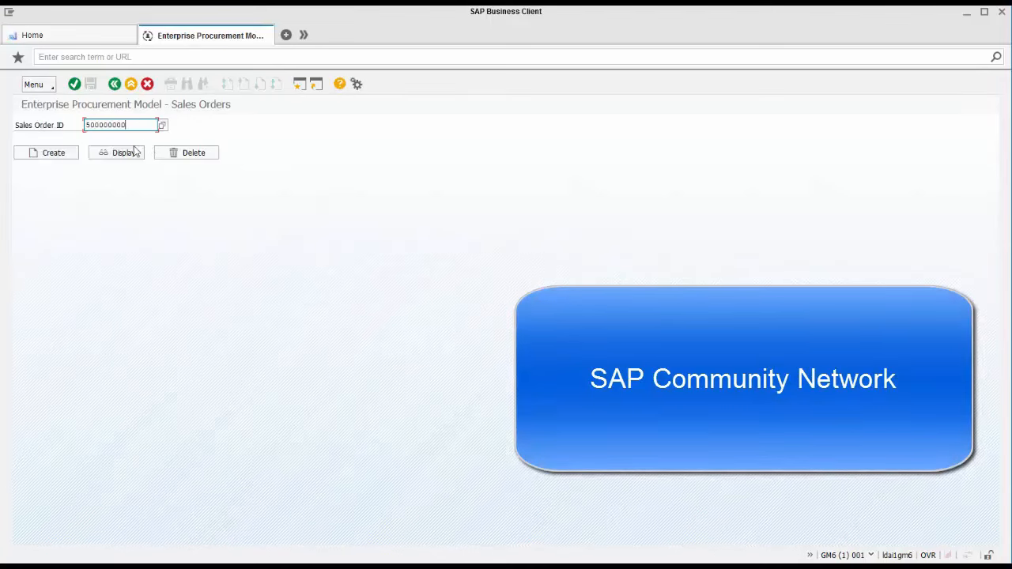
left_click(117, 153)
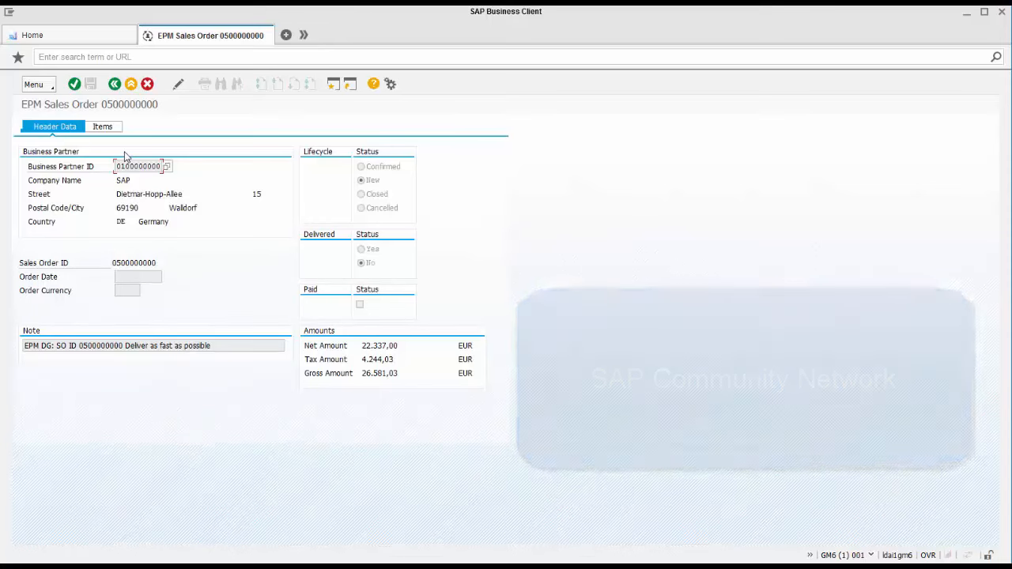